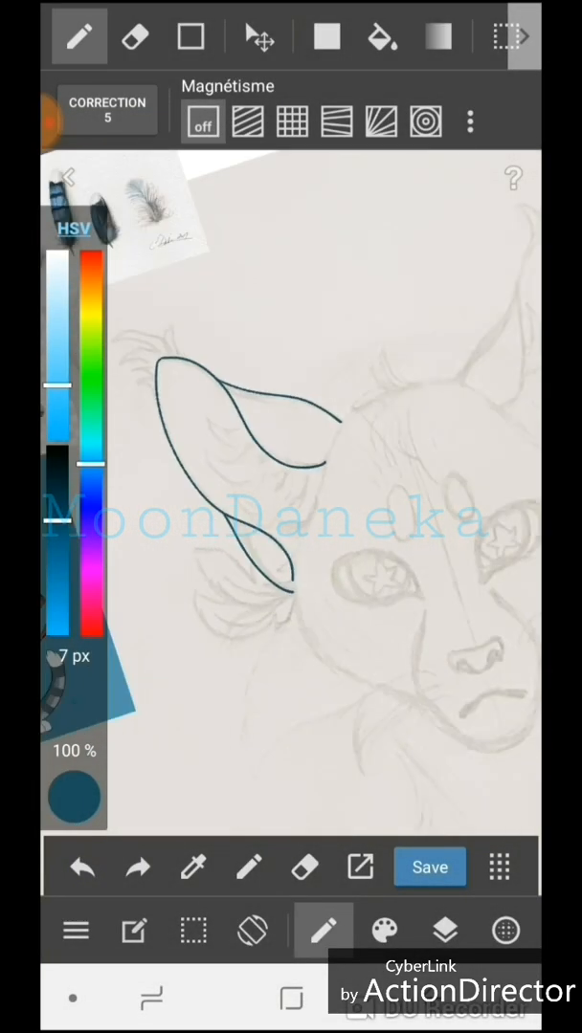
- Trace the ear and fur tufts with a 7 px dark teal Pen, erasing overshoots
{"action": "left_click", "coordinate": [133, 31]}
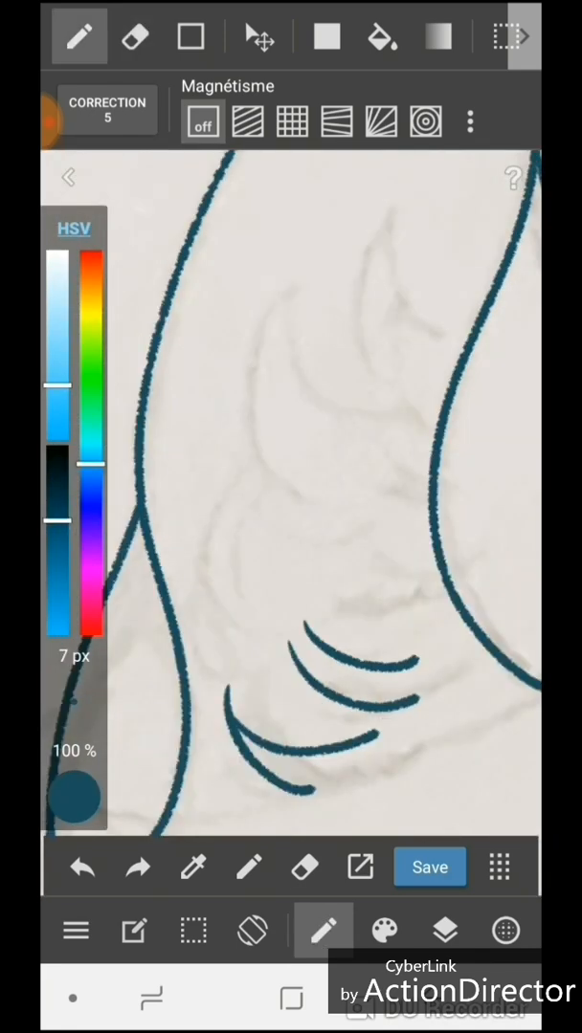
{"action": "left_click", "coordinate": [132, 32]}
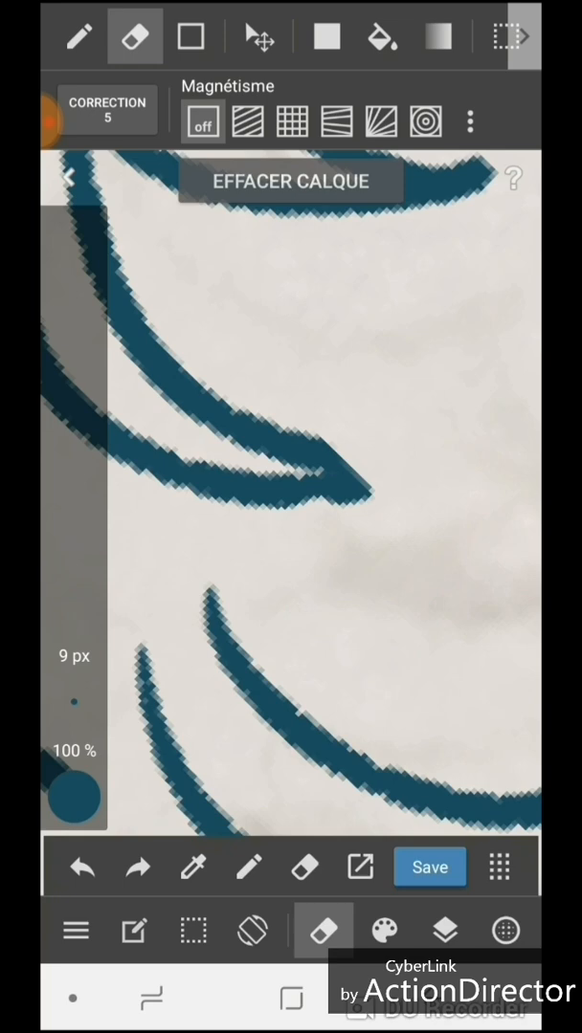
{"action": "left_click", "coordinate": [78, 36]}
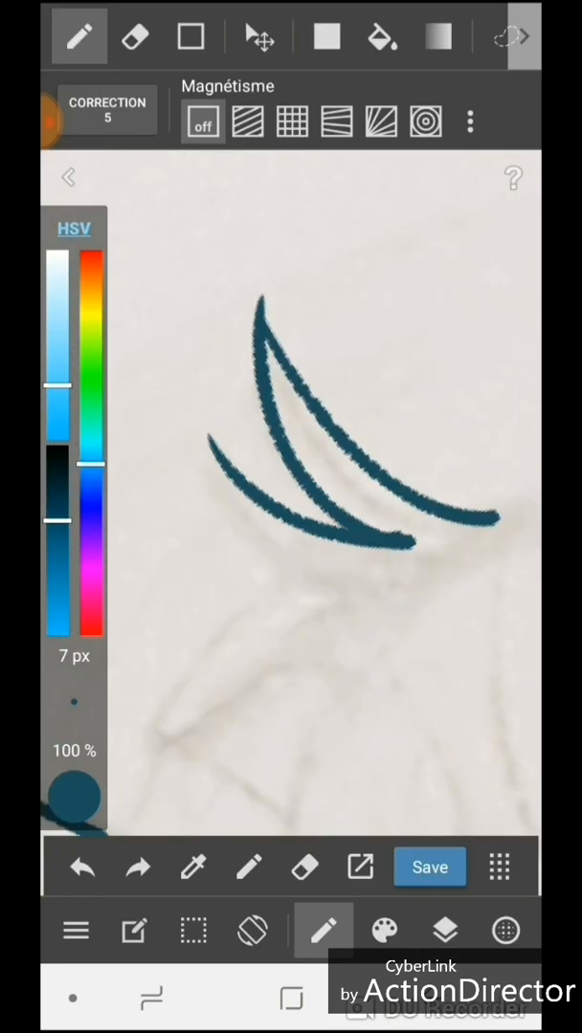
{"action": "left_click", "coordinate": [131, 34]}
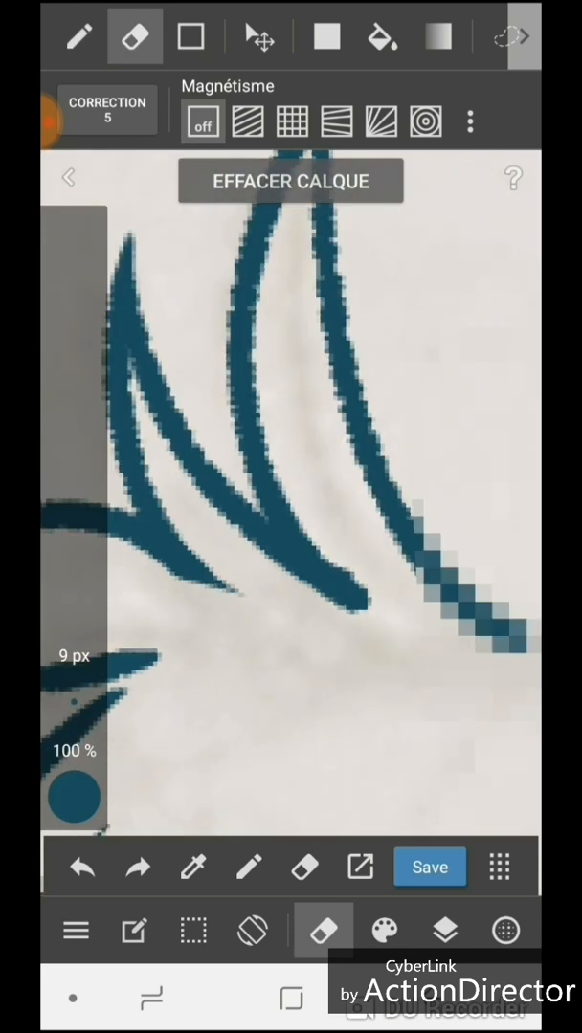
{"action": "left_click", "coordinate": [81, 33]}
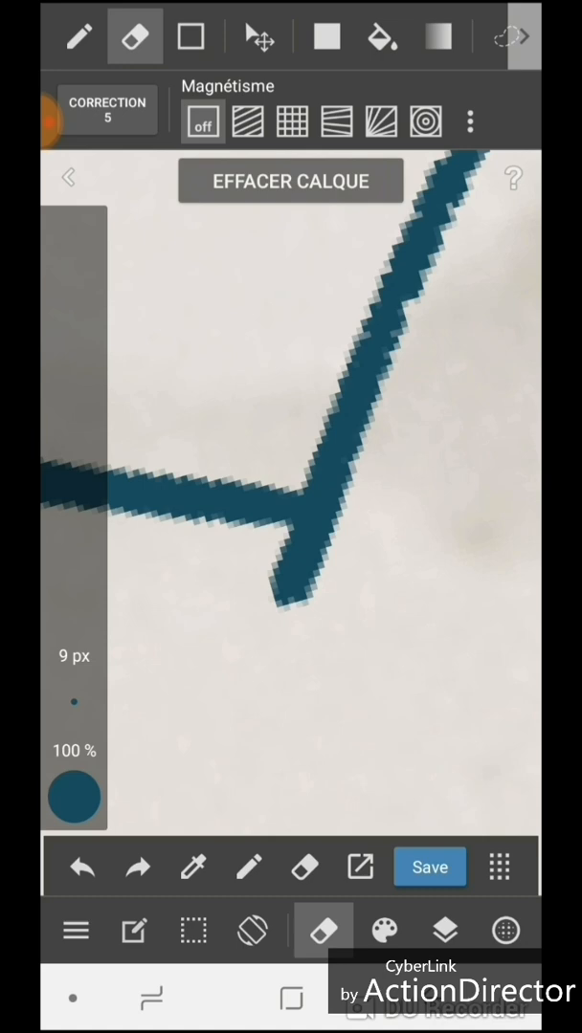
{"action": "left_click", "coordinate": [82, 35]}
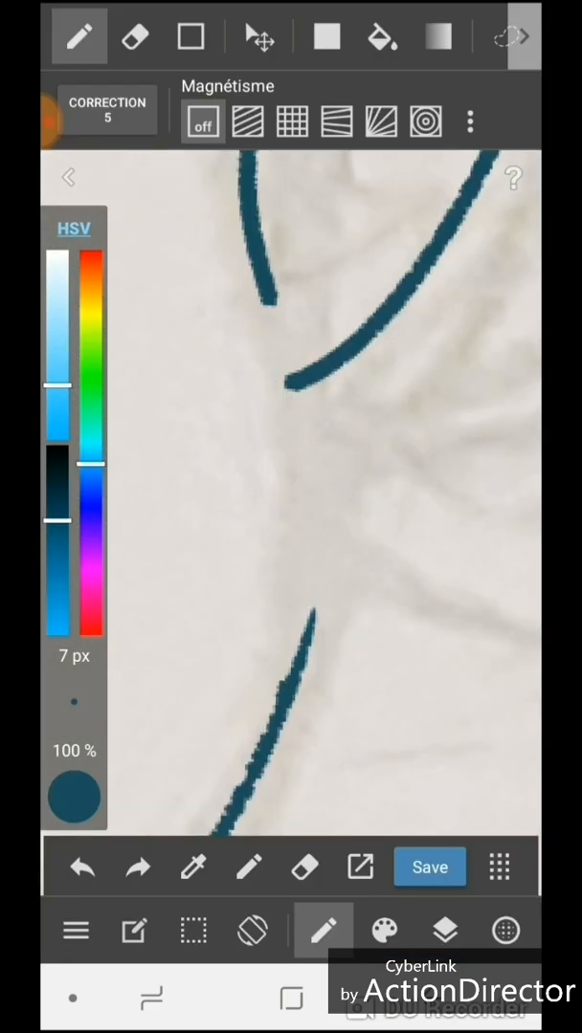
- Ink the eyes, forehead spots, nose, frowning mouth and face outline in dark teal
{"action": "left_click", "coordinate": [131, 31]}
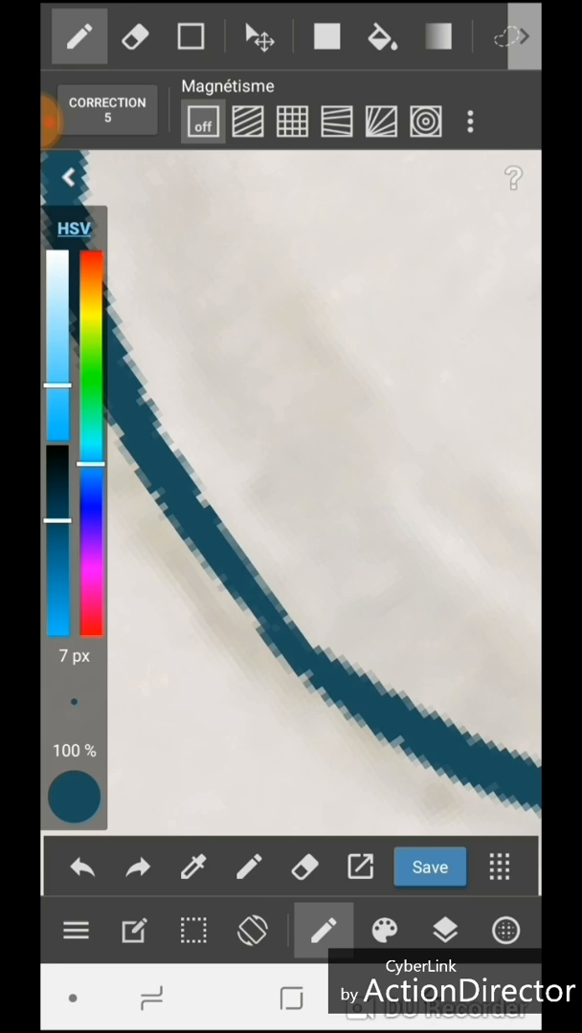
{"action": "left_click", "coordinate": [132, 31]}
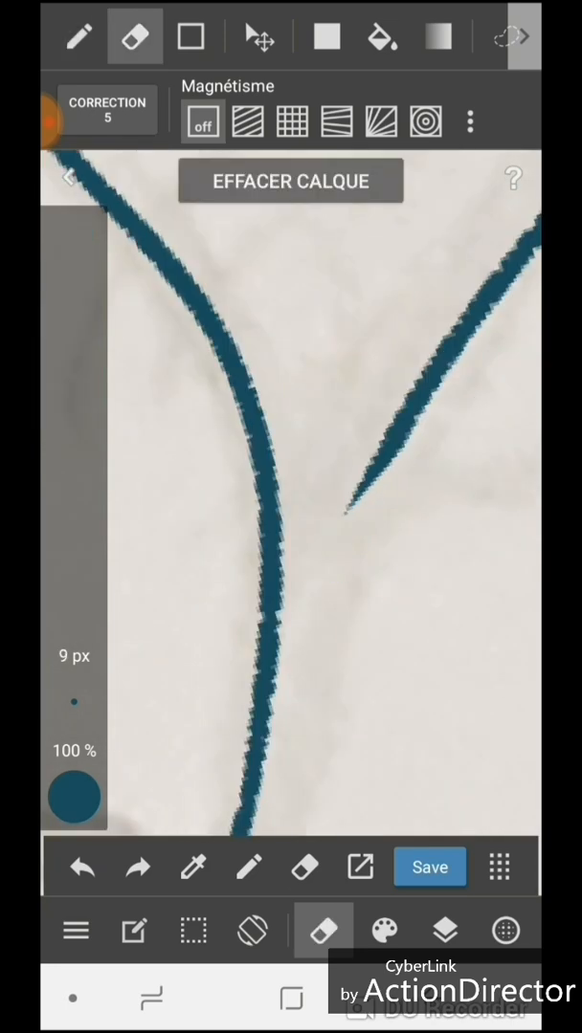
{"action": "left_click", "coordinate": [82, 35]}
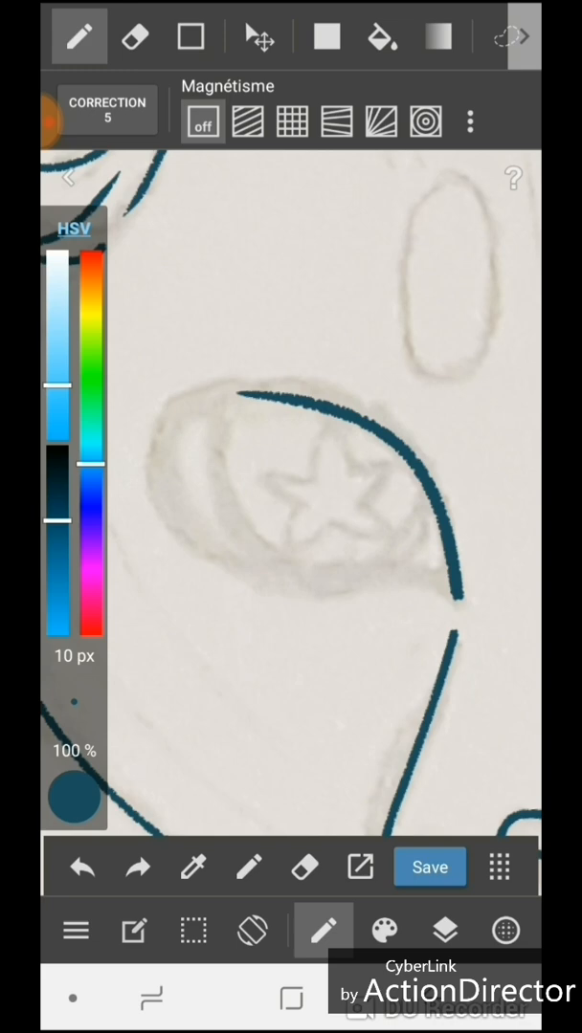
{"action": "left_click", "coordinate": [131, 32]}
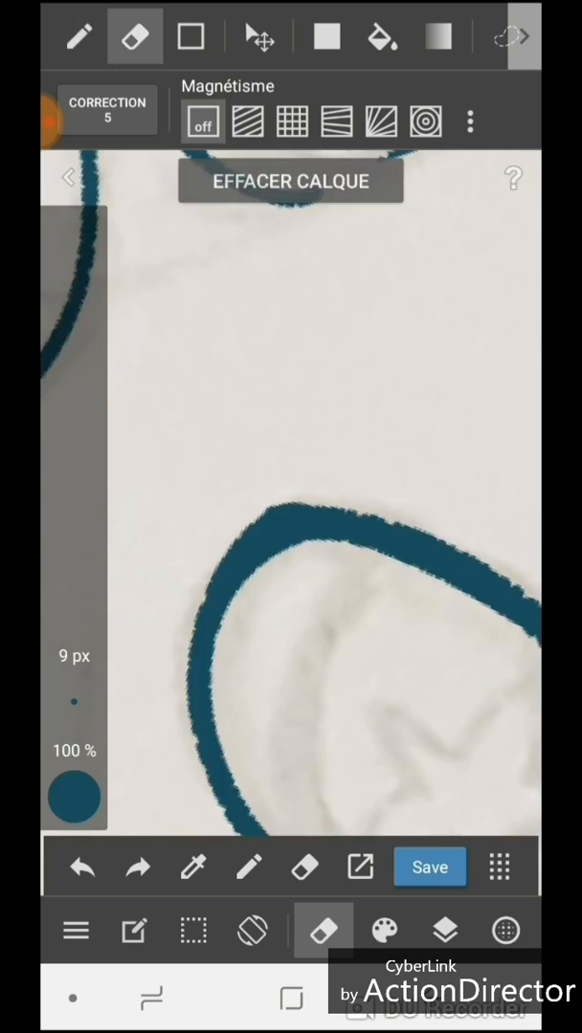
{"action": "left_click", "coordinate": [88, 36]}
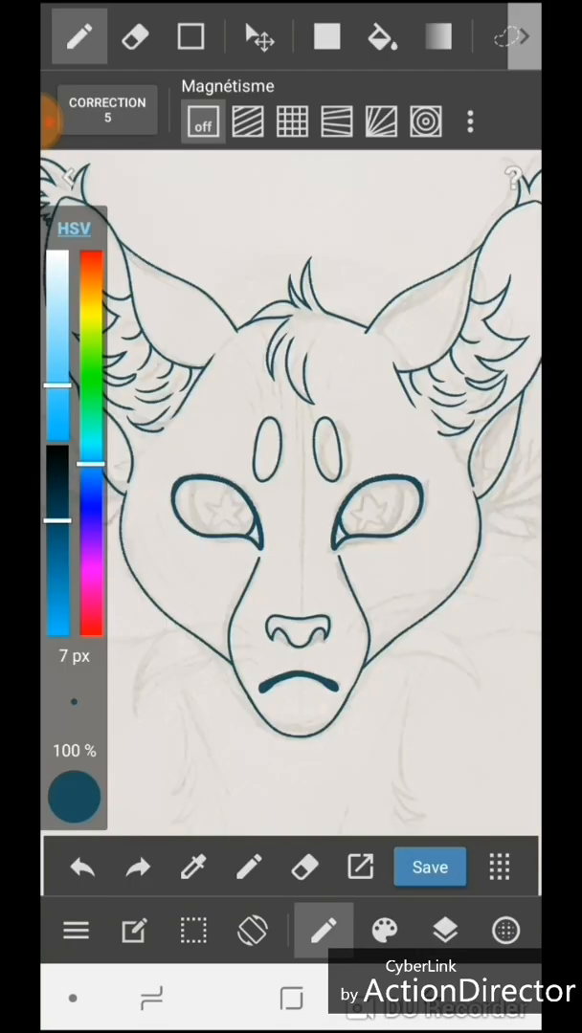
- Ink the ear feathers, spiky cheek tufts and furry chest, then zoom out
{"action": "left_click", "coordinate": [443, 930]}
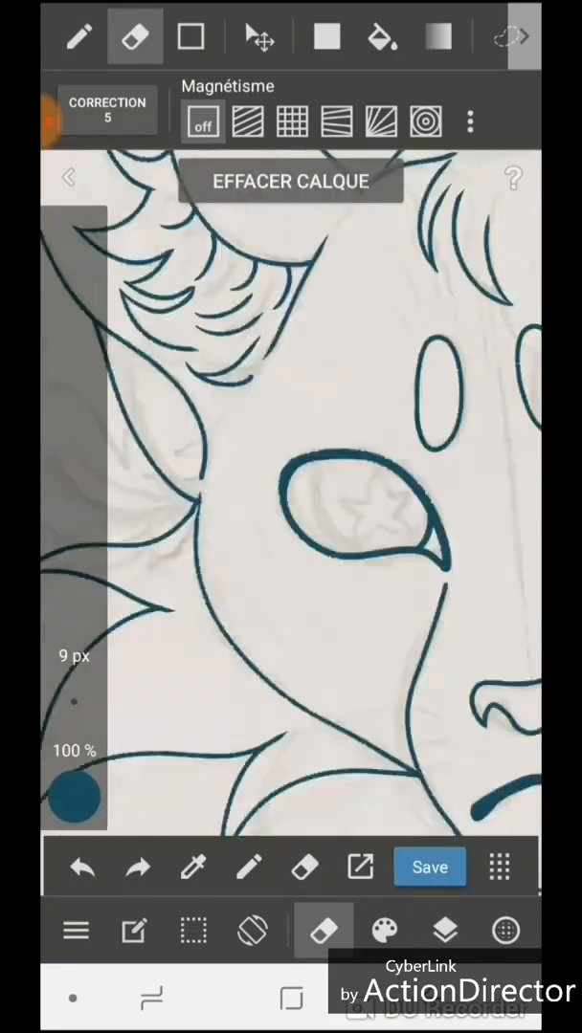
{"action": "left_click", "coordinate": [444, 929]}
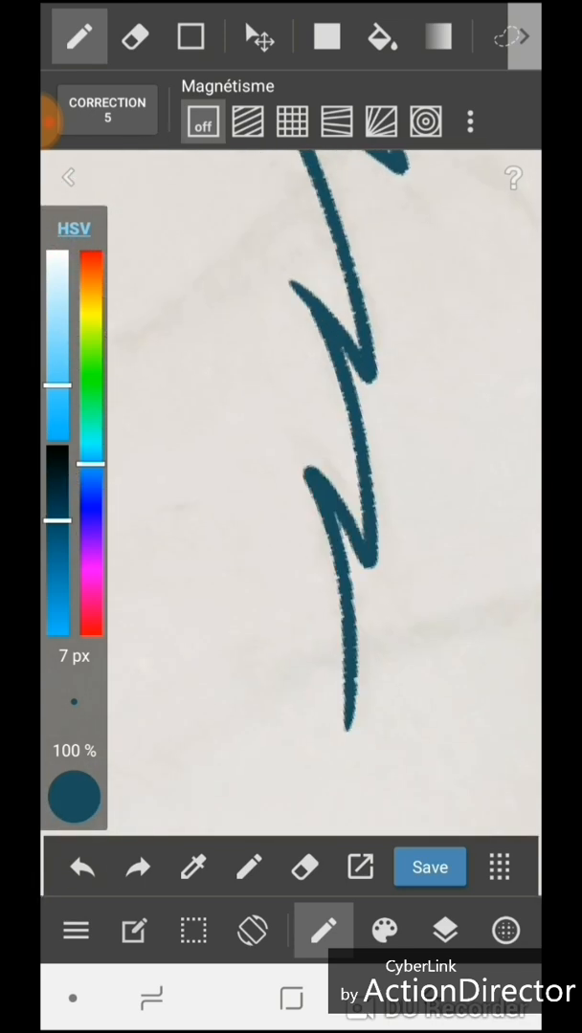
{"action": "left_click", "coordinate": [132, 31]}
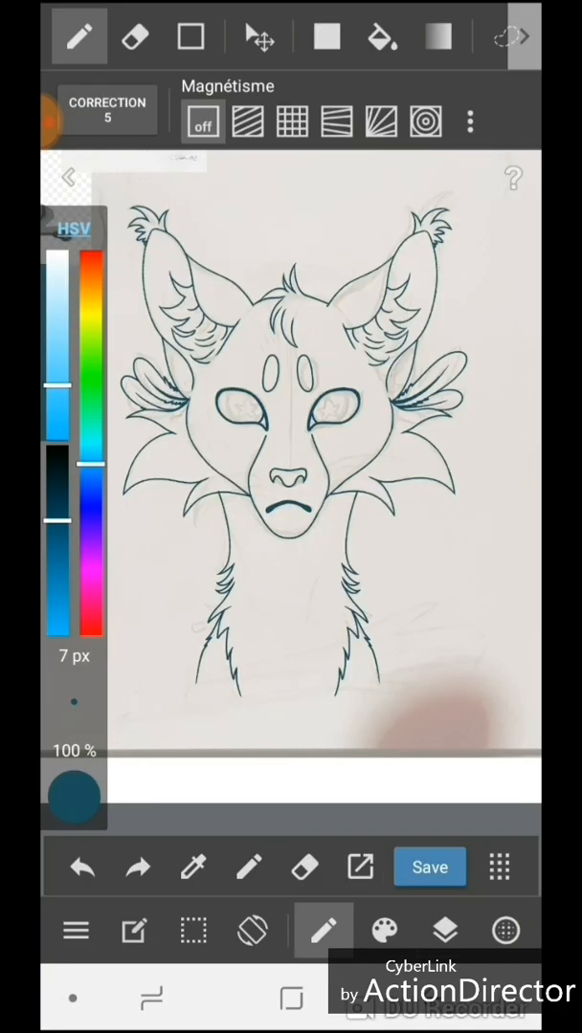
- Fill the cat and branch with grey, white and pink, adding a navy ellipse below
{"action": "left_click", "coordinate": [443, 930]}
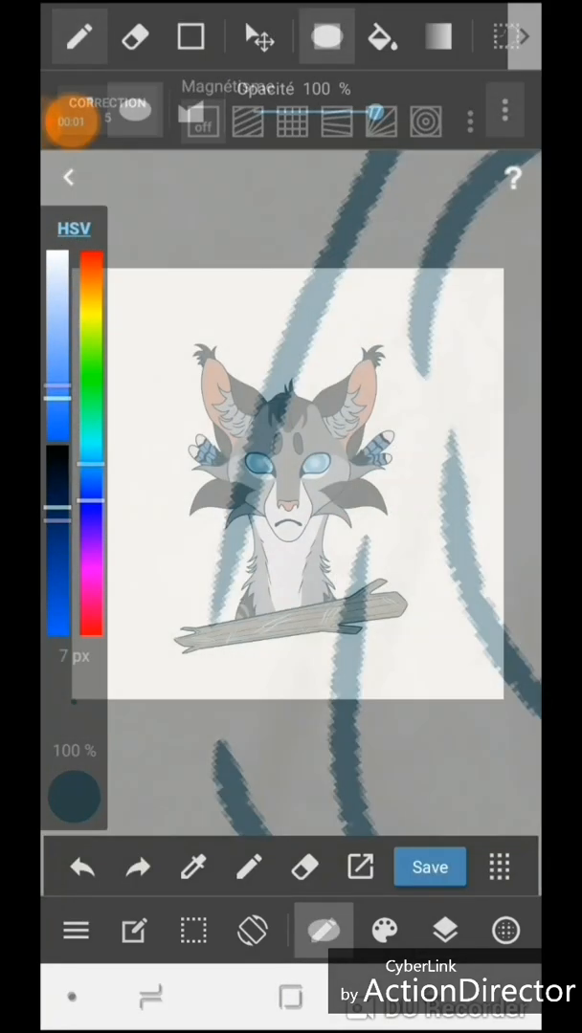
{"action": "left_click", "coordinate": [442, 930]}
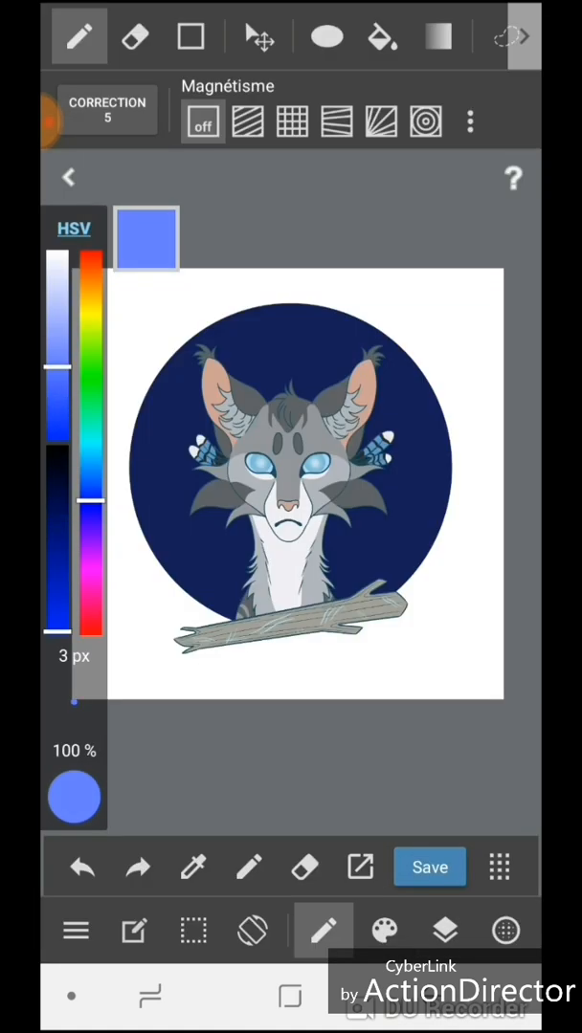
- Add a lighter blue bottom gradient to the circle and dot it with 2 px white stars
{"action": "left_click", "coordinate": [438, 33]}
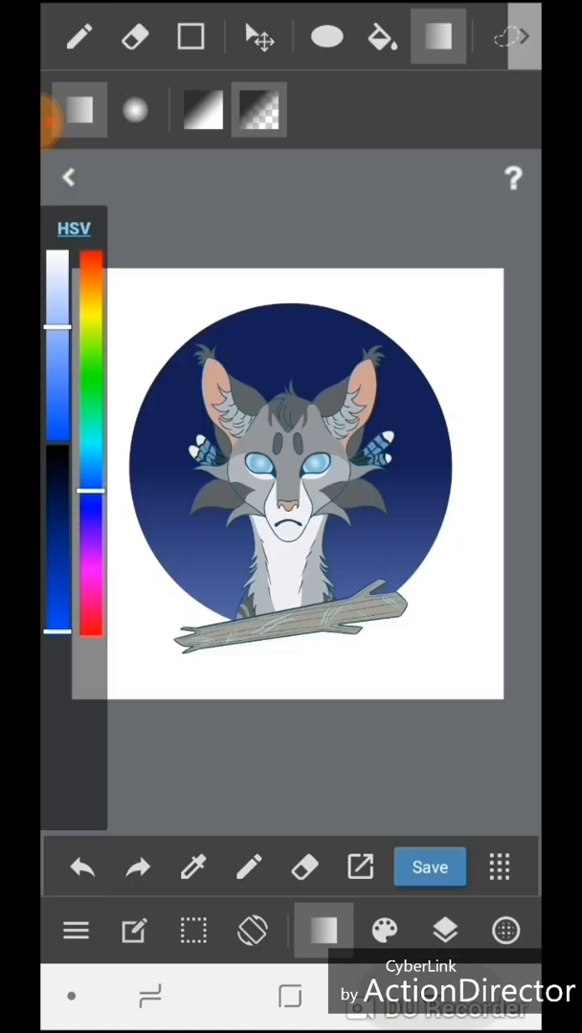
{"action": "left_click", "coordinate": [80, 37]}
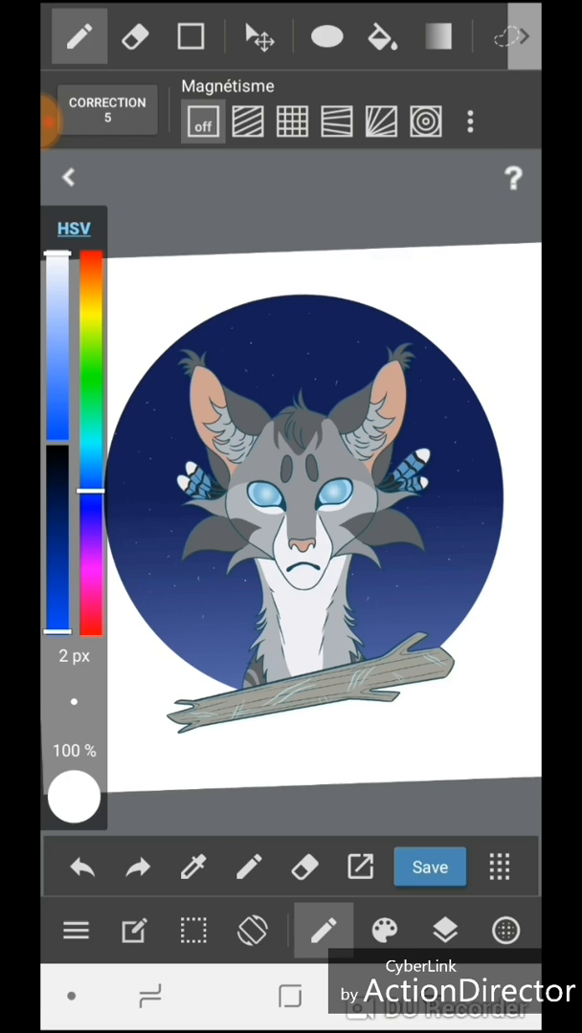
- Spray white speckle star clusters and add a few brighter stars with a small Pen
{"action": "left_click", "coordinate": [383, 929]}
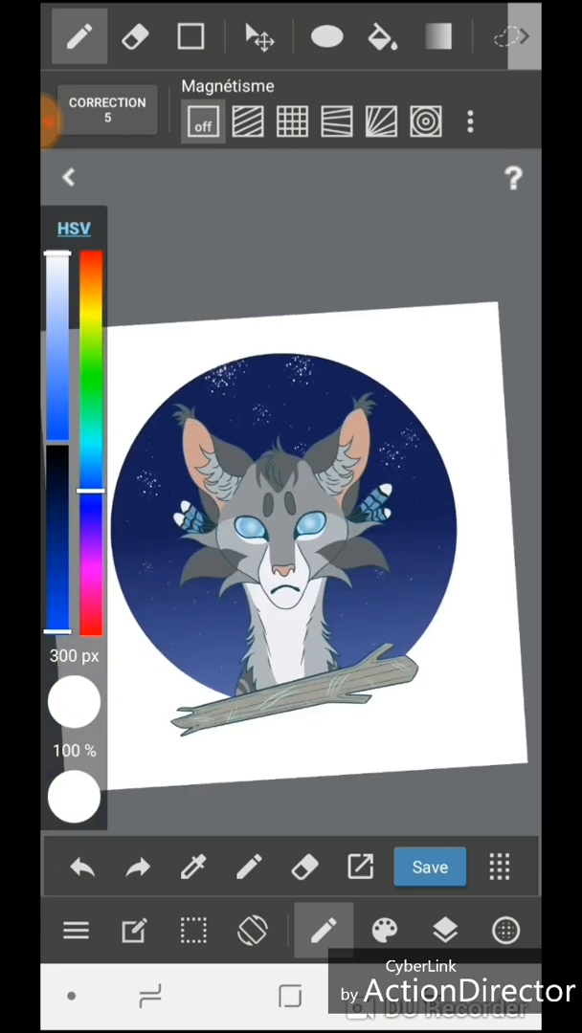
{"action": "left_click", "coordinate": [384, 931]}
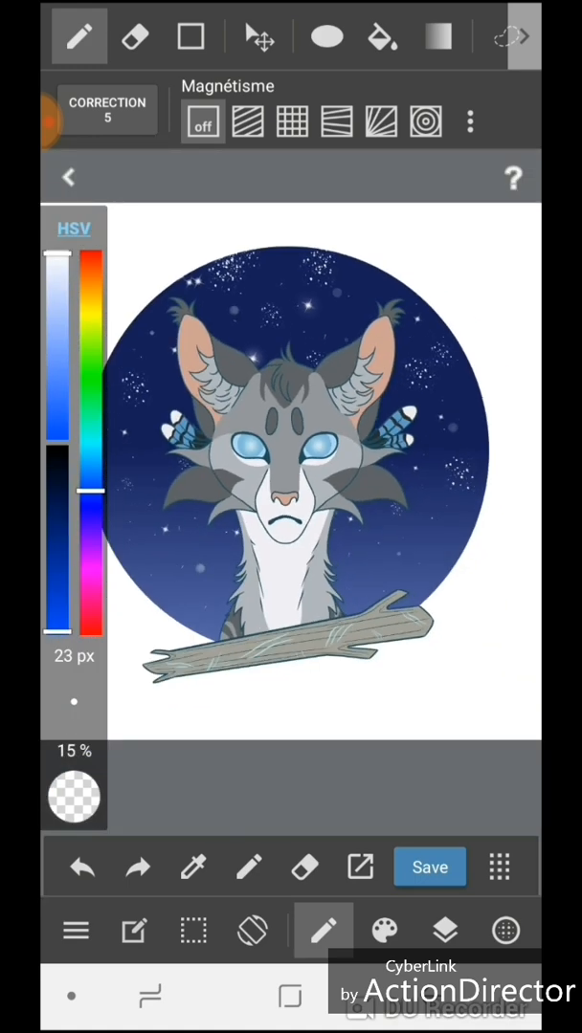
- Show the layer panel listing the cat, branch and night-circle layers
{"action": "left_click", "coordinate": [443, 929]}
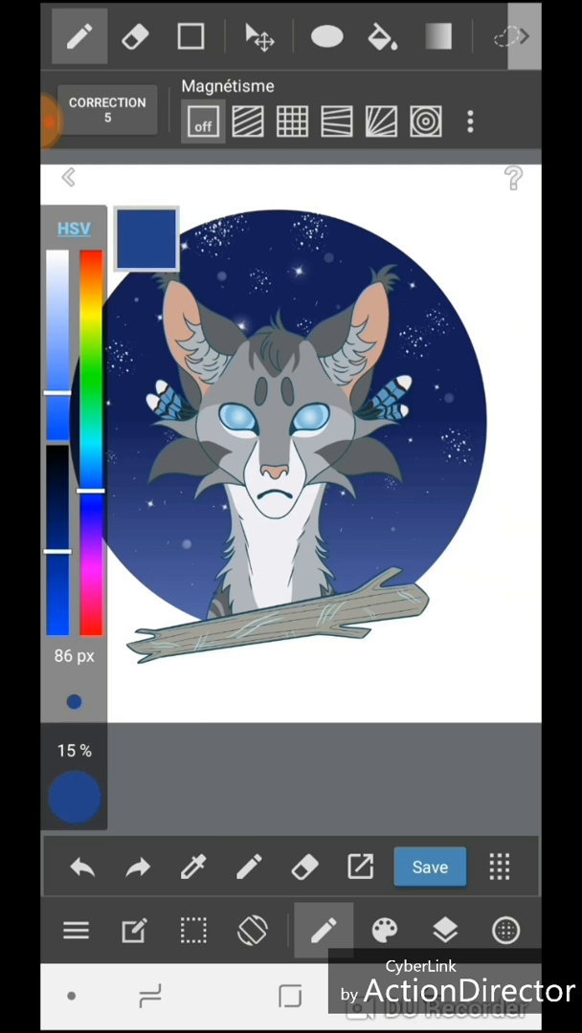
{"action": "left_click", "coordinate": [442, 931]}
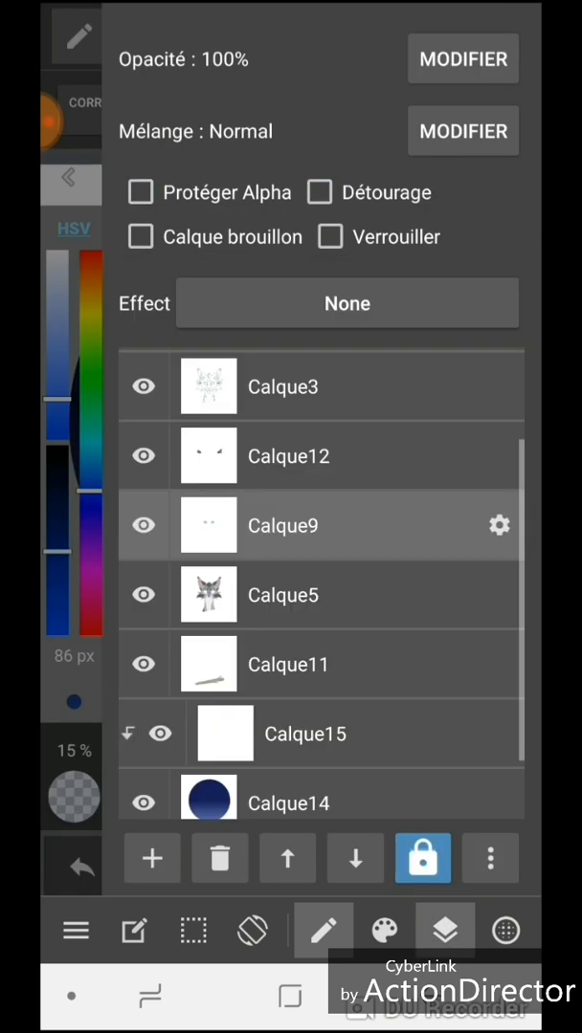